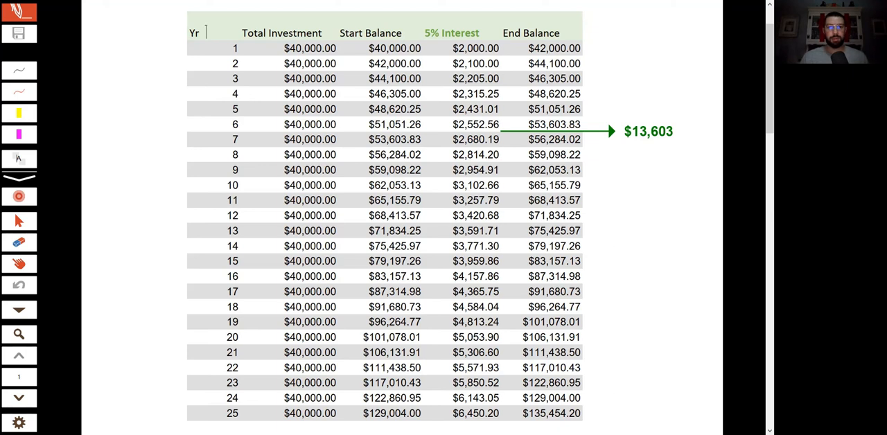
Advance to page 2, the $40,000 loan summary at 6% over 62 months.
left_click(19, 397)
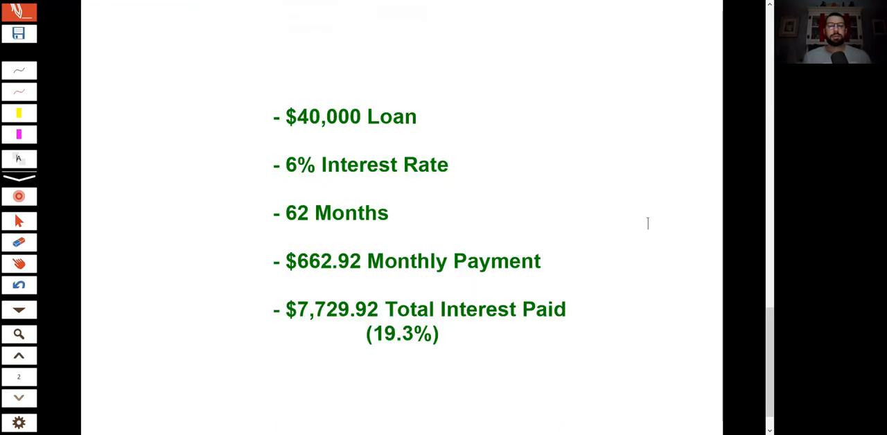